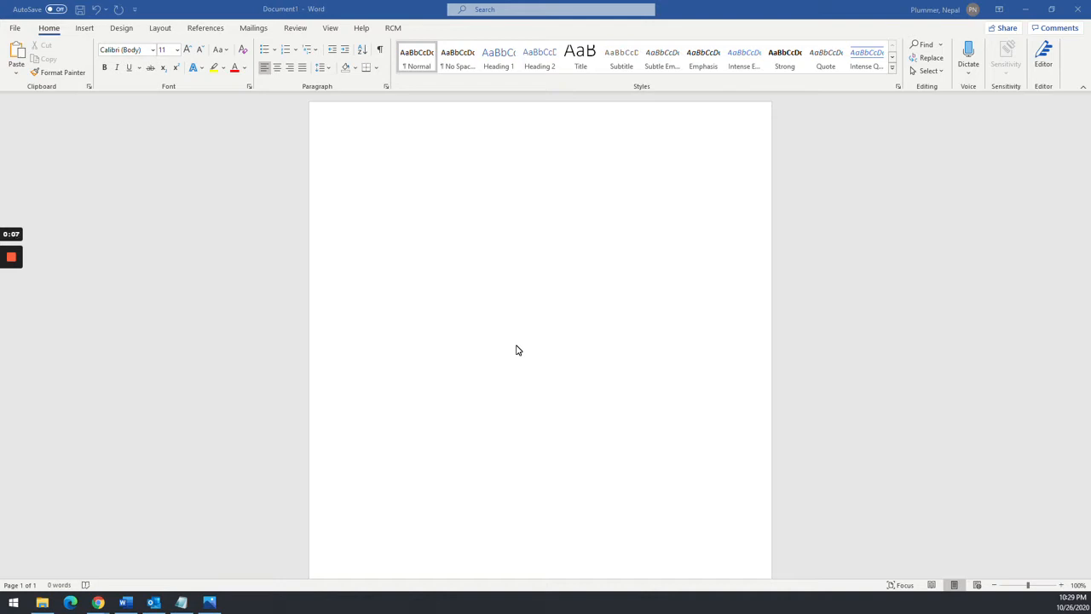
pyautogui.moveTo(522, 331)
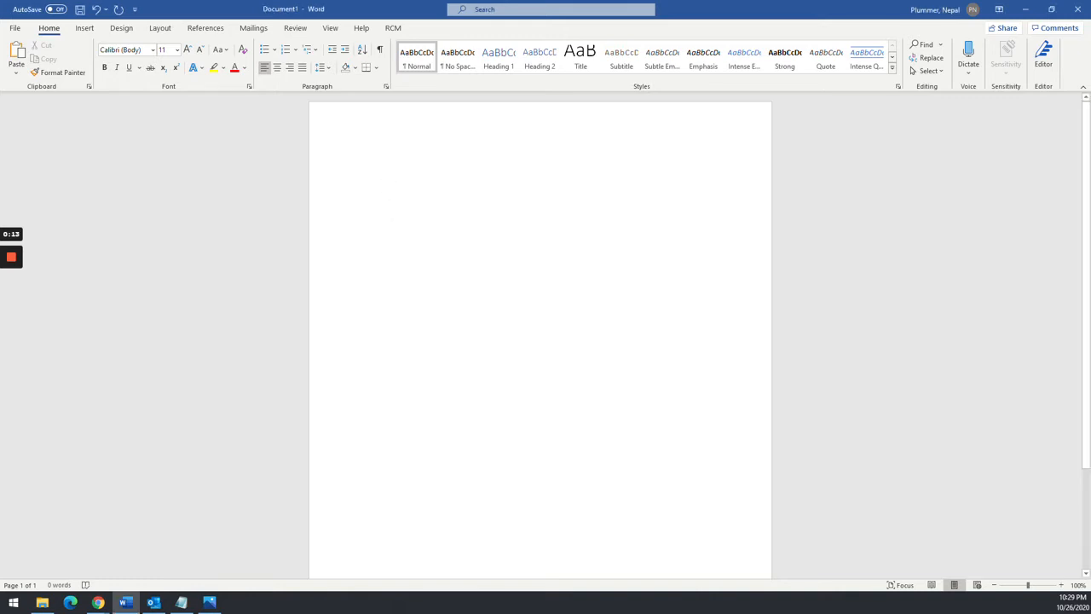
# Type the first event name, 'Opening Song', on the blank document's first line.
pyautogui.write('Opening Song')
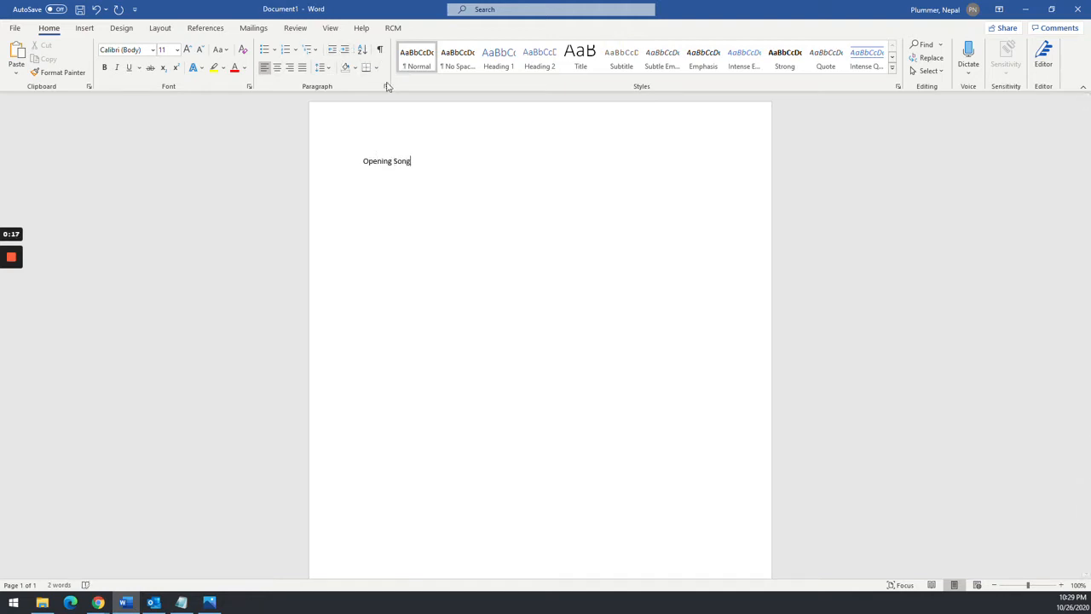
# Add a right-aligned tab stop at 6.25 inches with a dotted leader (leader 2).
pyautogui.click(375, 86)
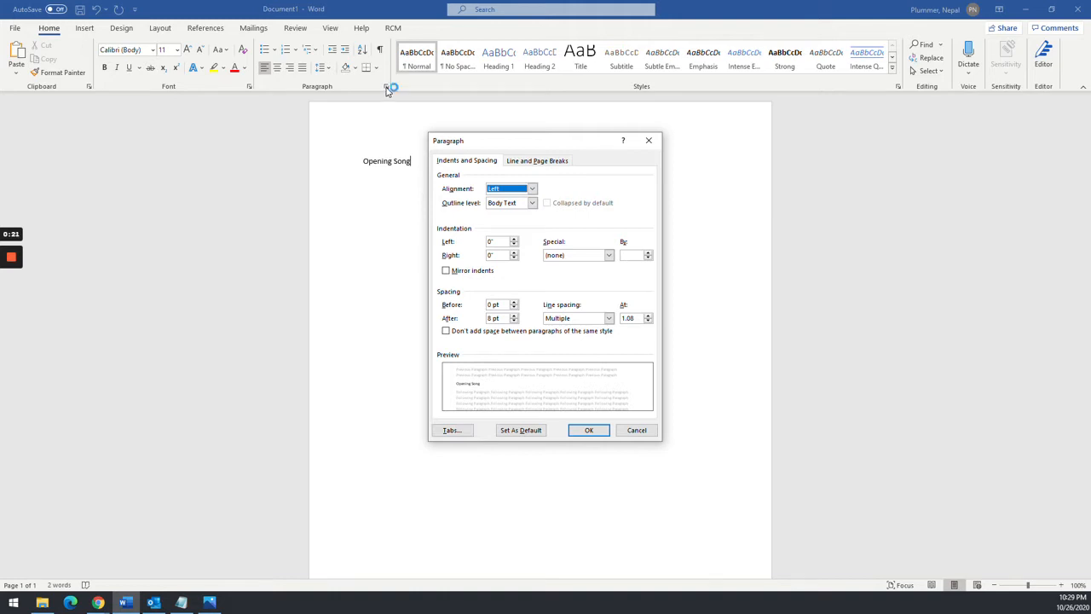
pyautogui.click(451, 430)
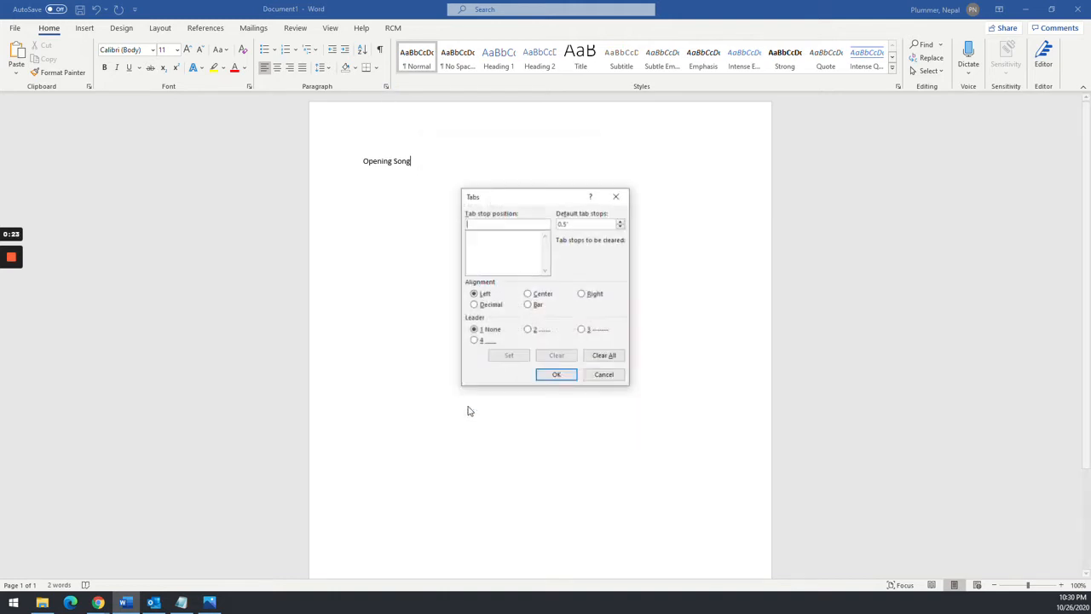
pyautogui.write('6.25')
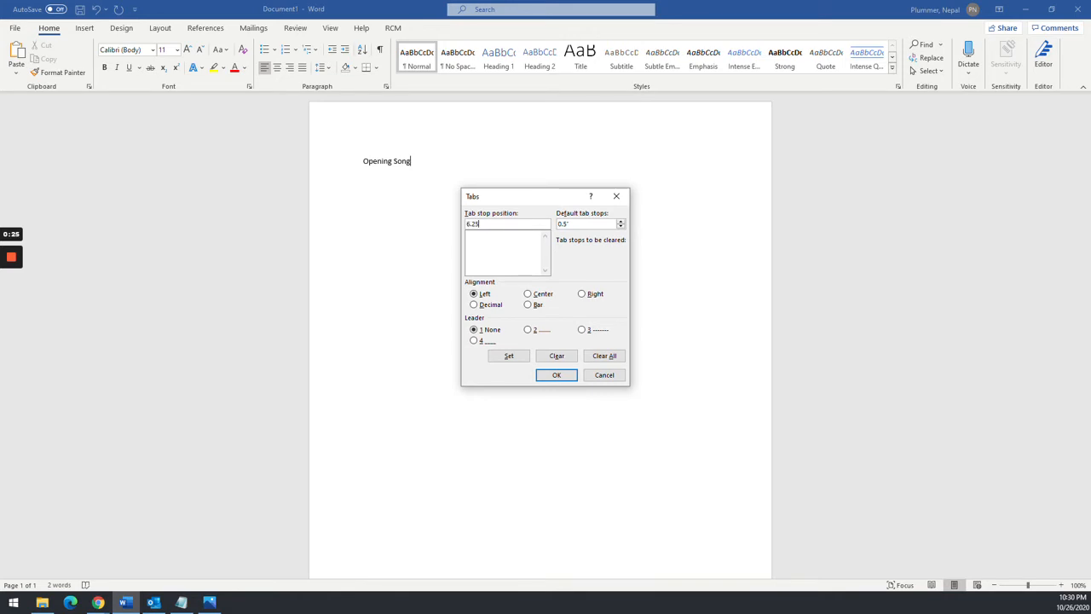
pyautogui.moveTo(572, 293)
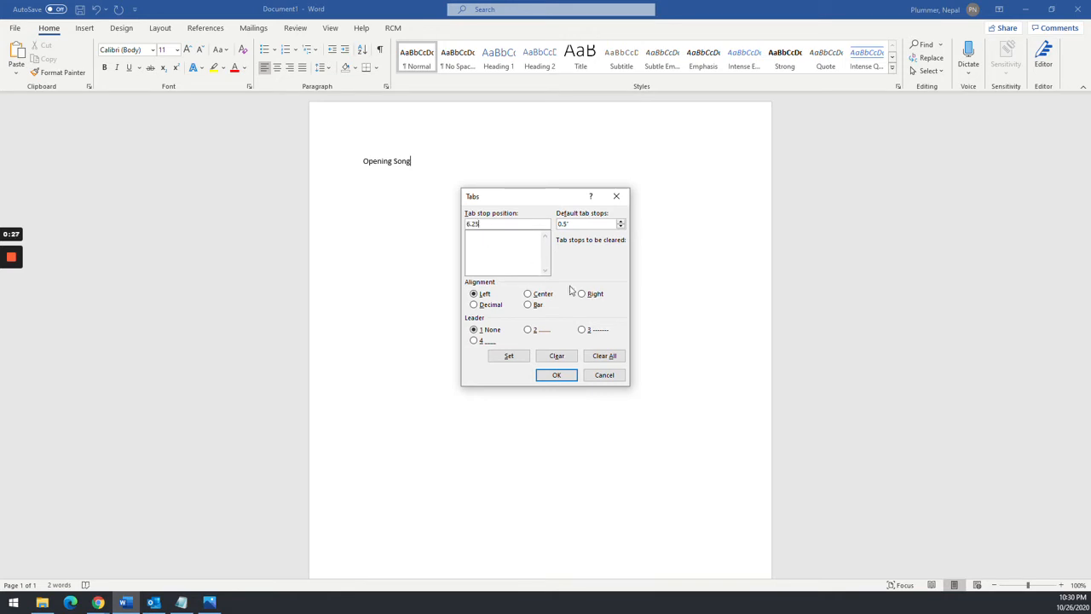
pyautogui.click(581, 293)
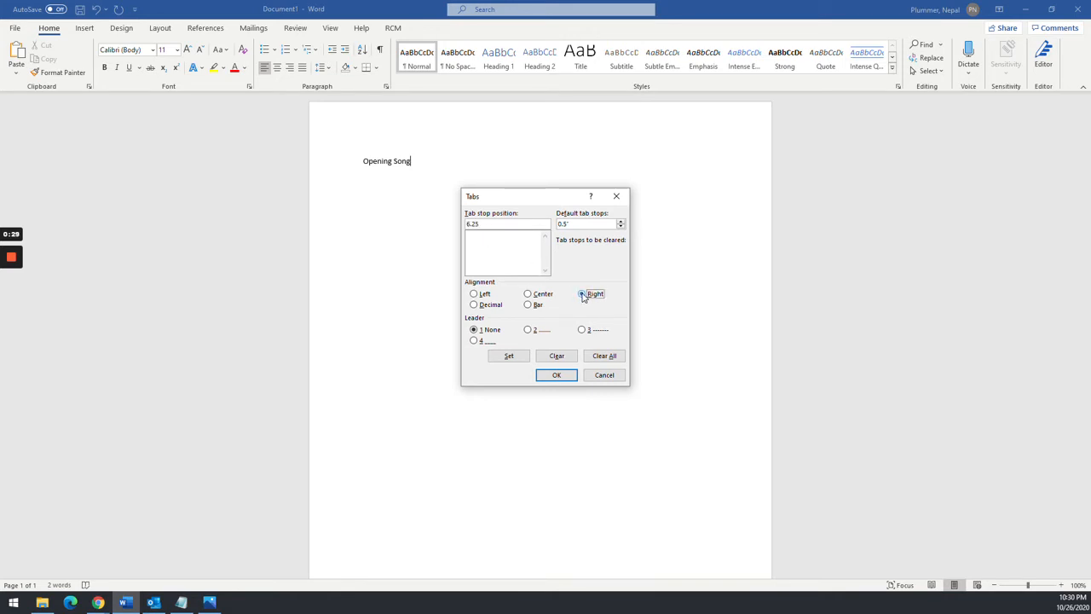
pyautogui.click(581, 293)
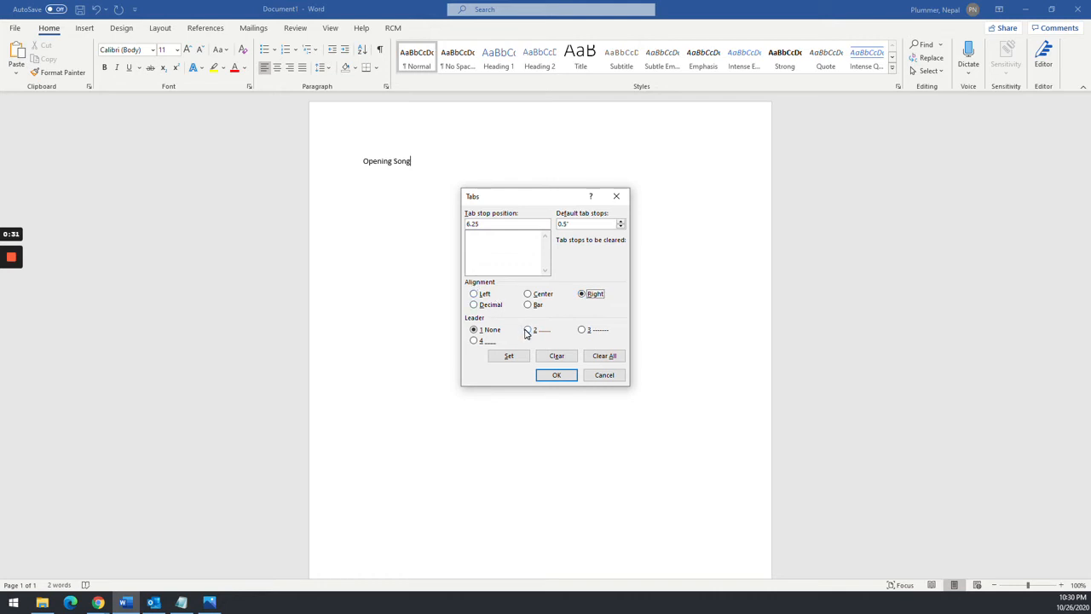
pyautogui.click(527, 330)
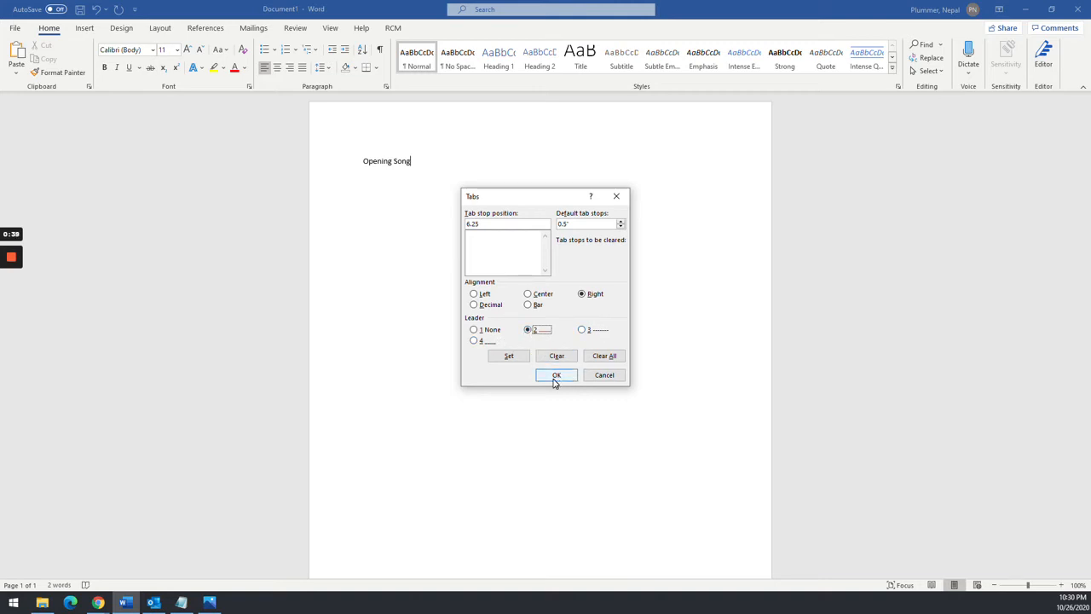
pyautogui.click(556, 375)
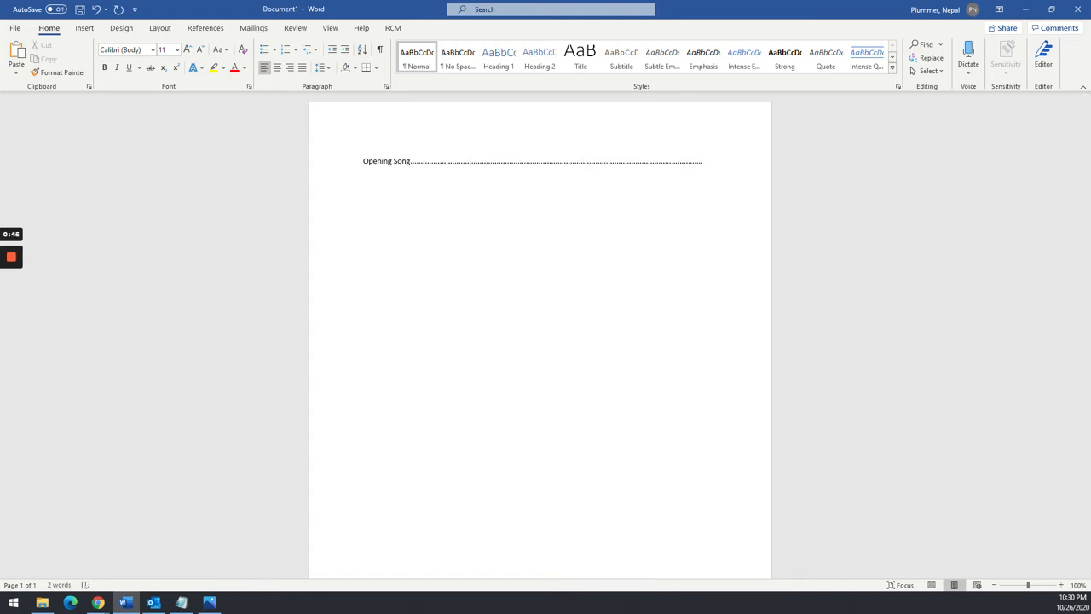
pyautogui.write('I fe')
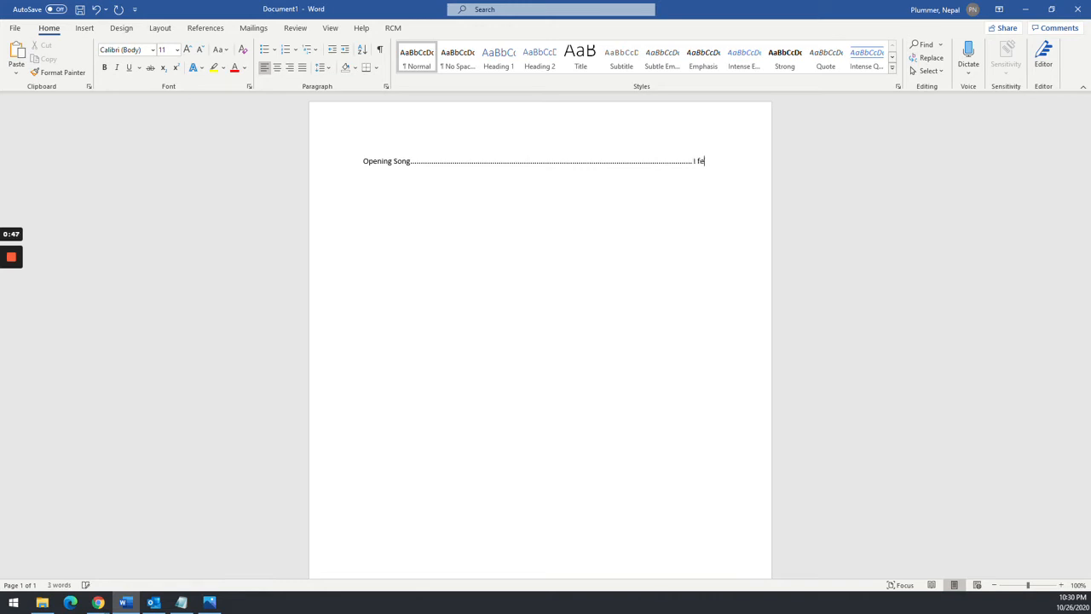
pyautogui.write('el my Saviors')
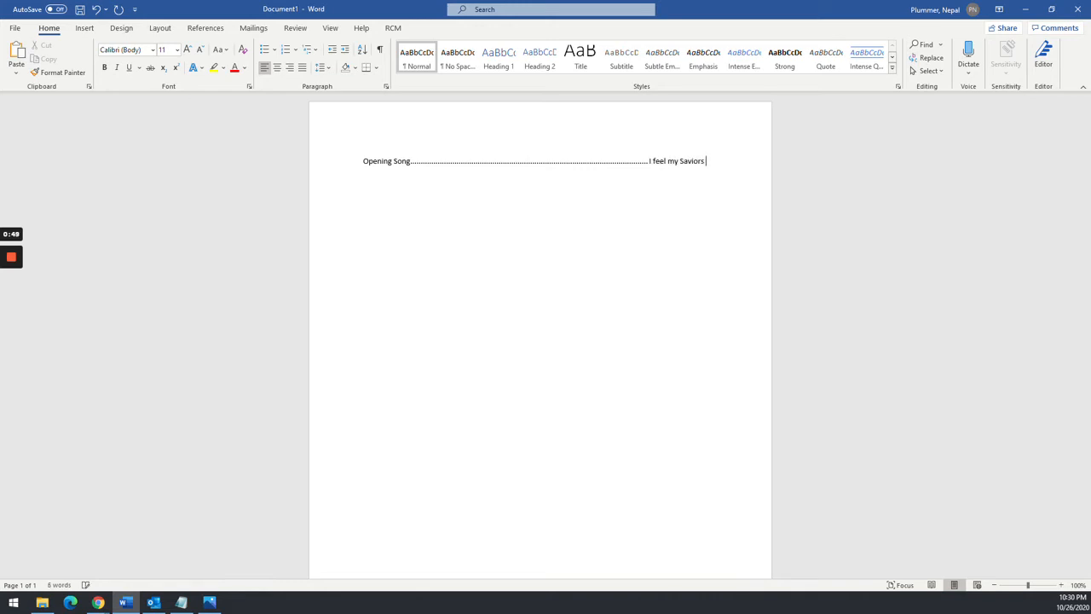
pyautogui.write('love')
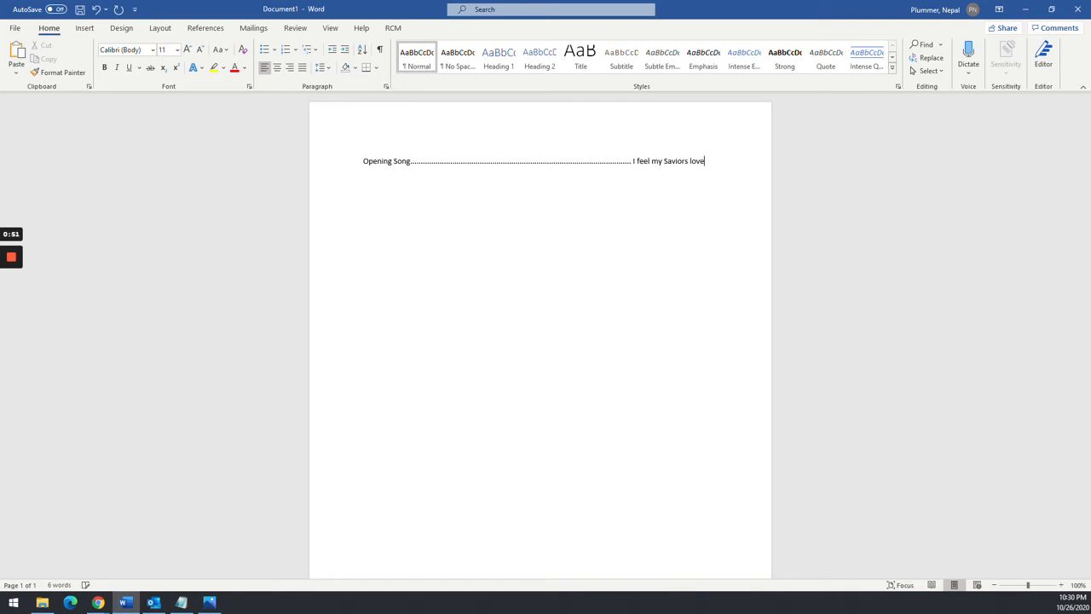
pyautogui.write('Opening Prayer')
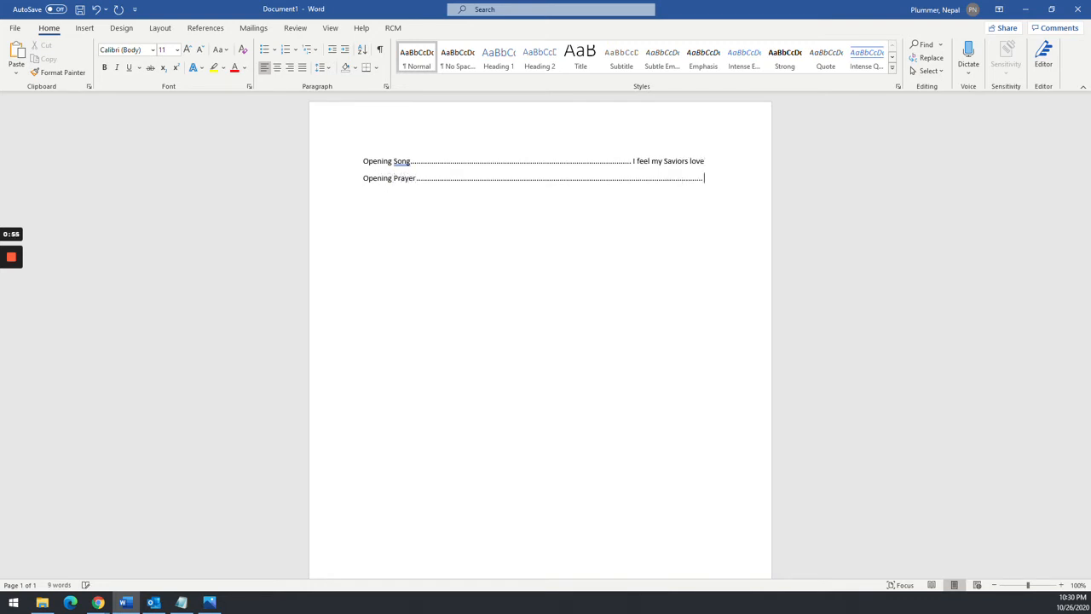
pyautogui.write('Lisa Page')
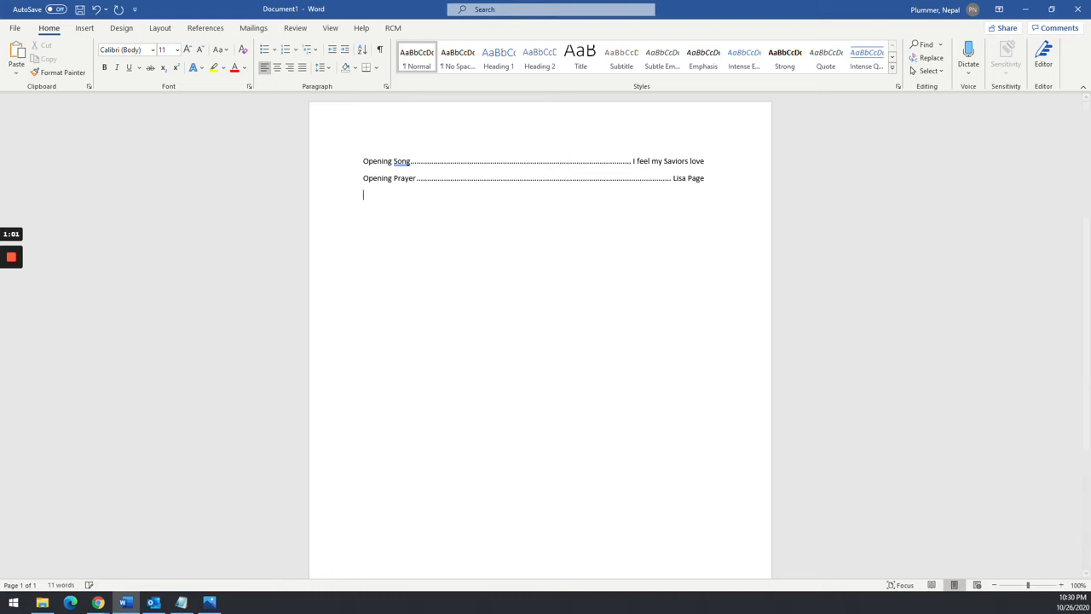
# Add 'Talk … Tina Shirt' and 'More Stuff' entries, then start typing 'Even more Stuf'.
pyautogui.write('Tal')
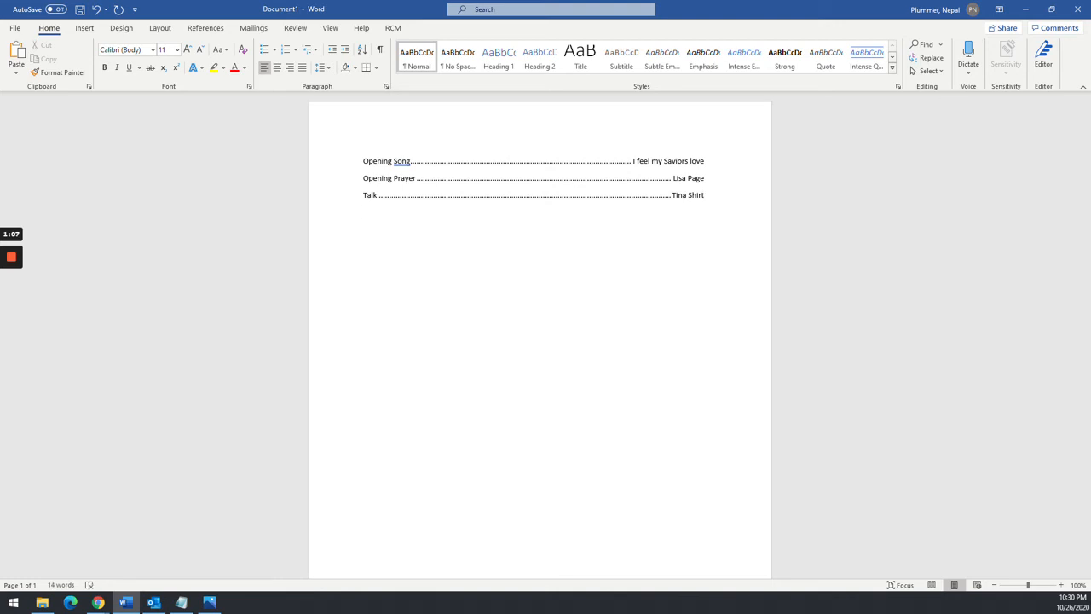
pyautogui.write('More')
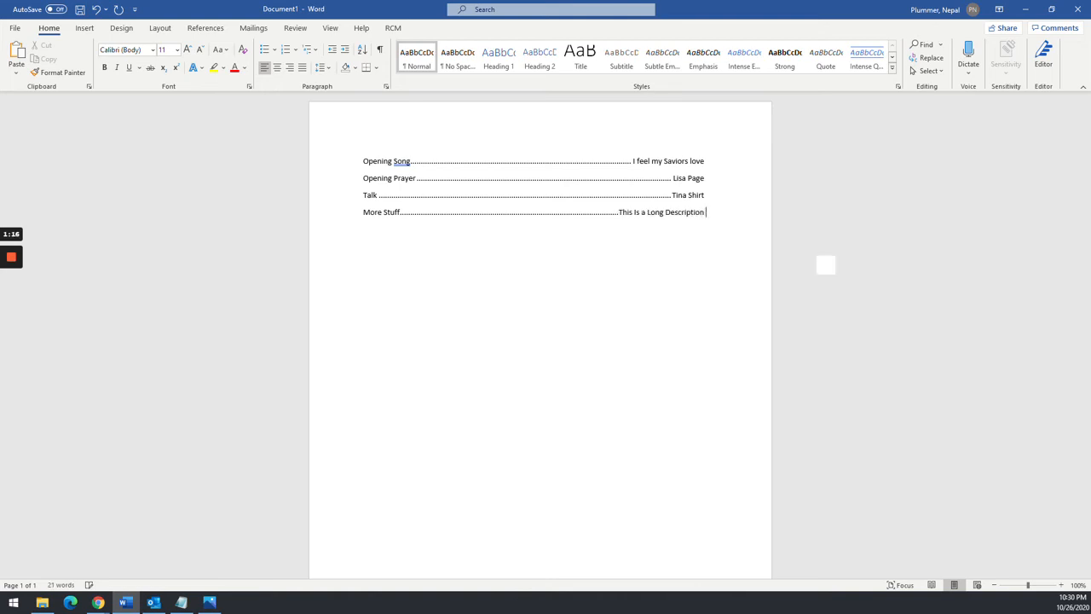
pyautogui.write('To Show a')
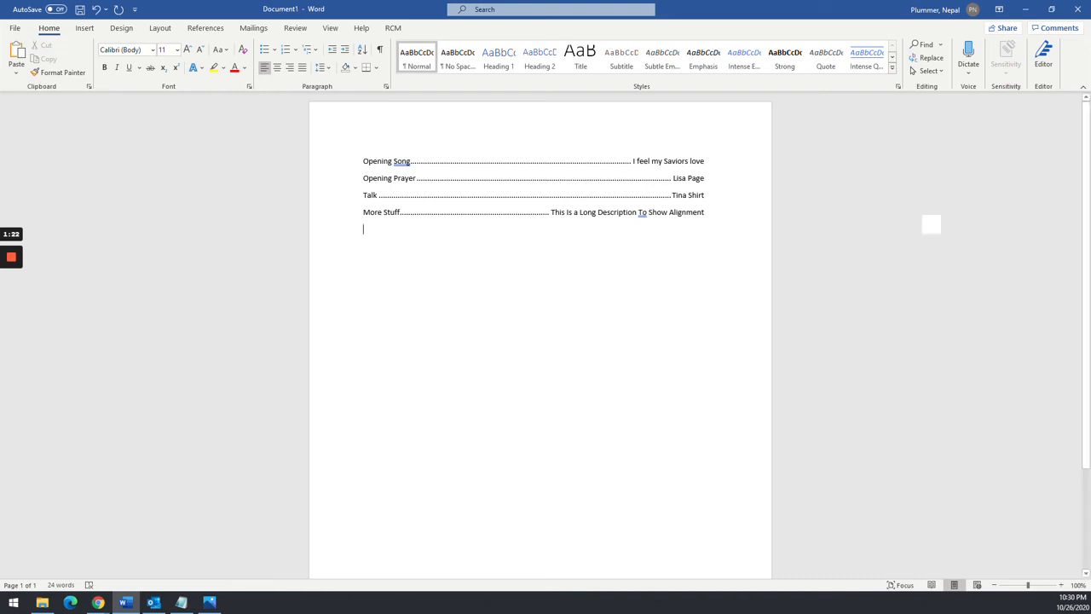
pyautogui.write('Evenb')
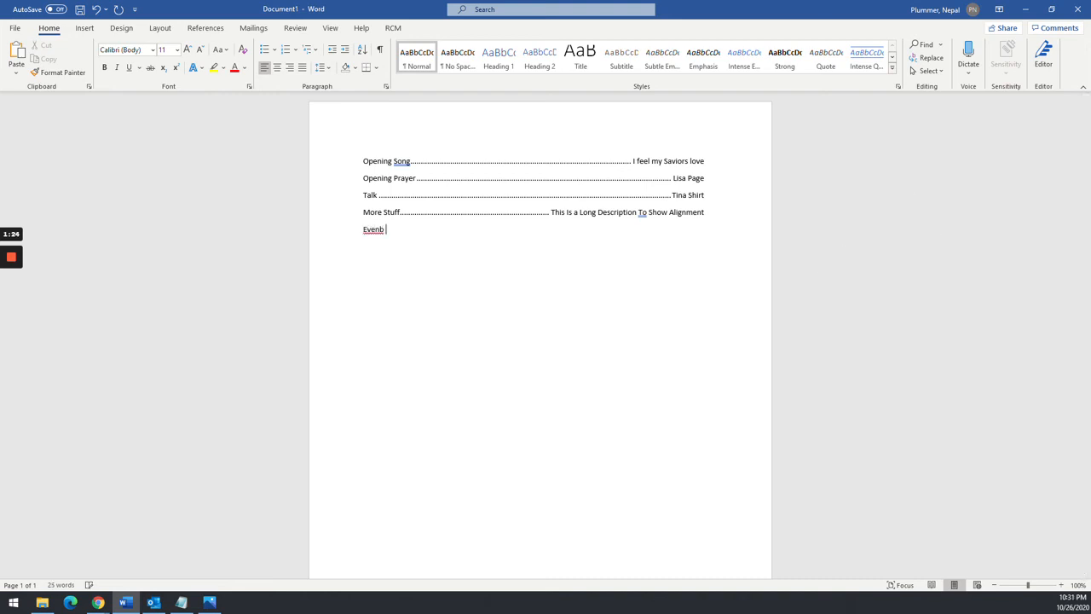
pyautogui.write('Even more Stuf')
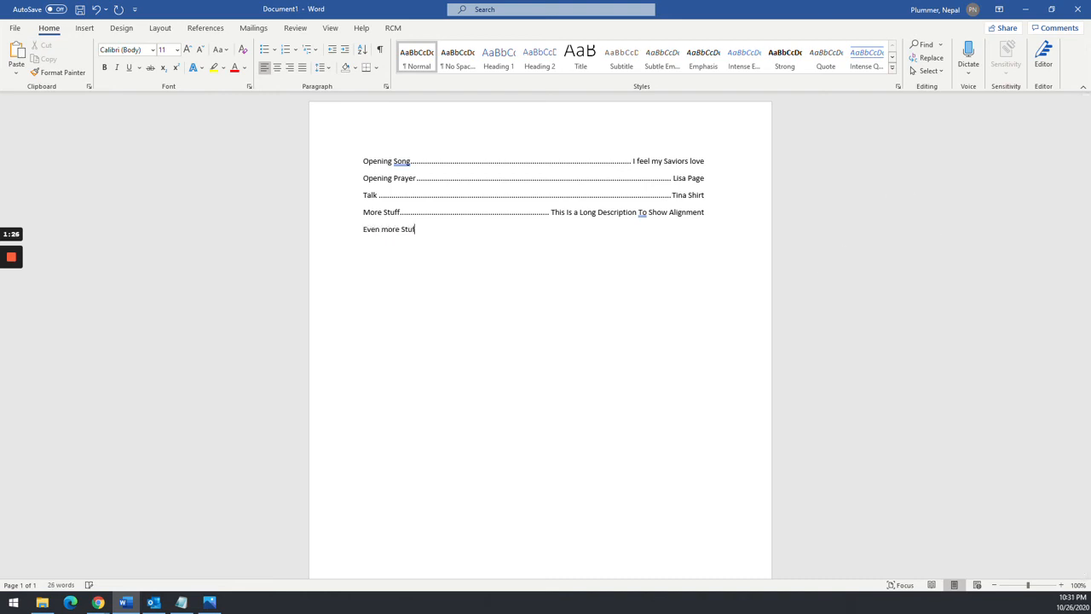